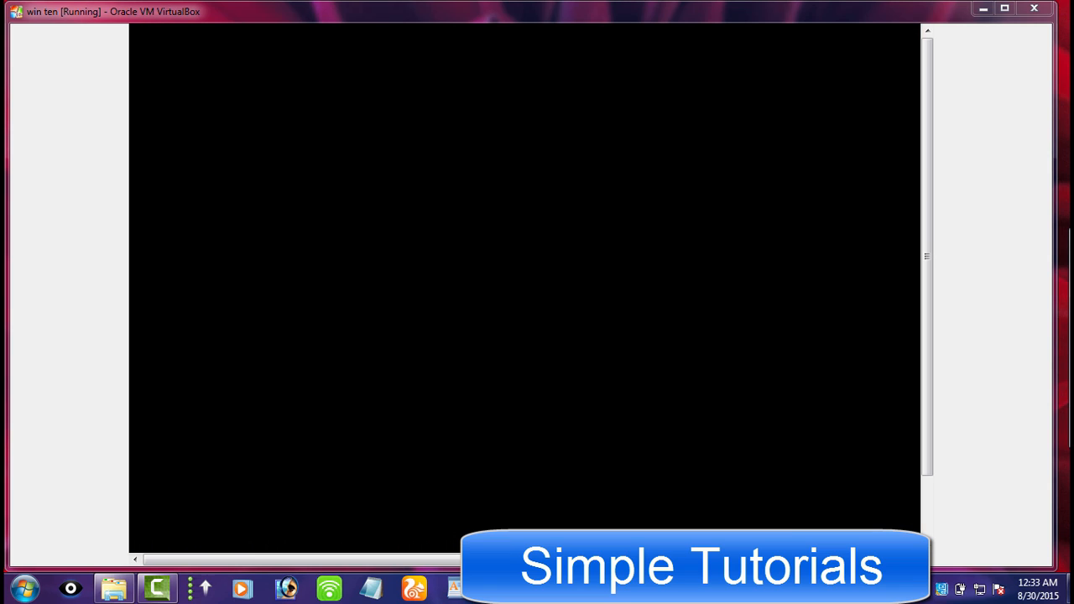
{"action": "mouse_move", "coordinate": [545, 234]}
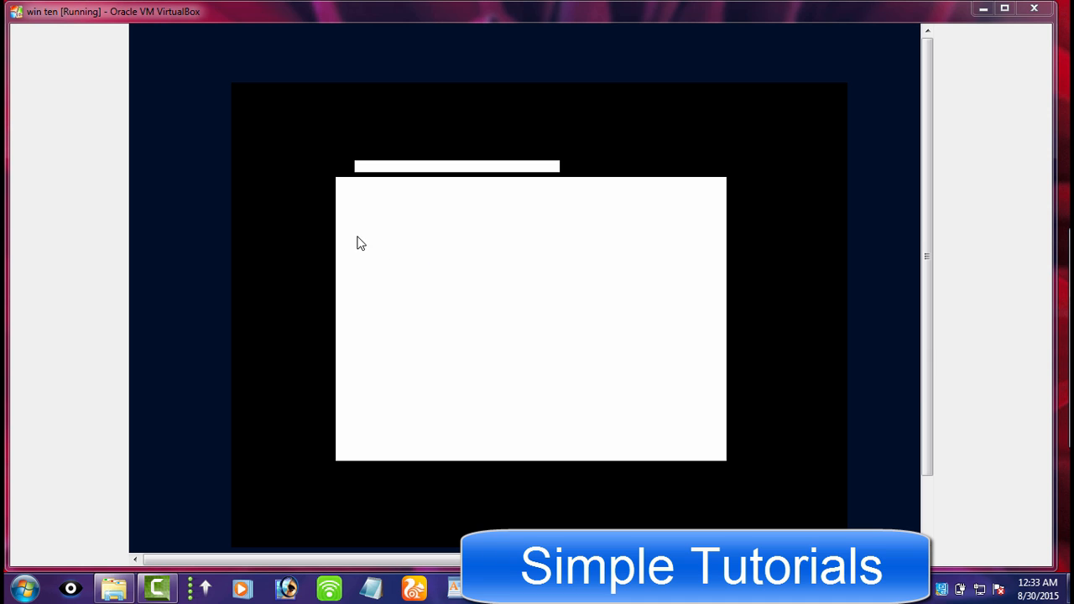
{"action": "mouse_move", "coordinate": [241, 250]}
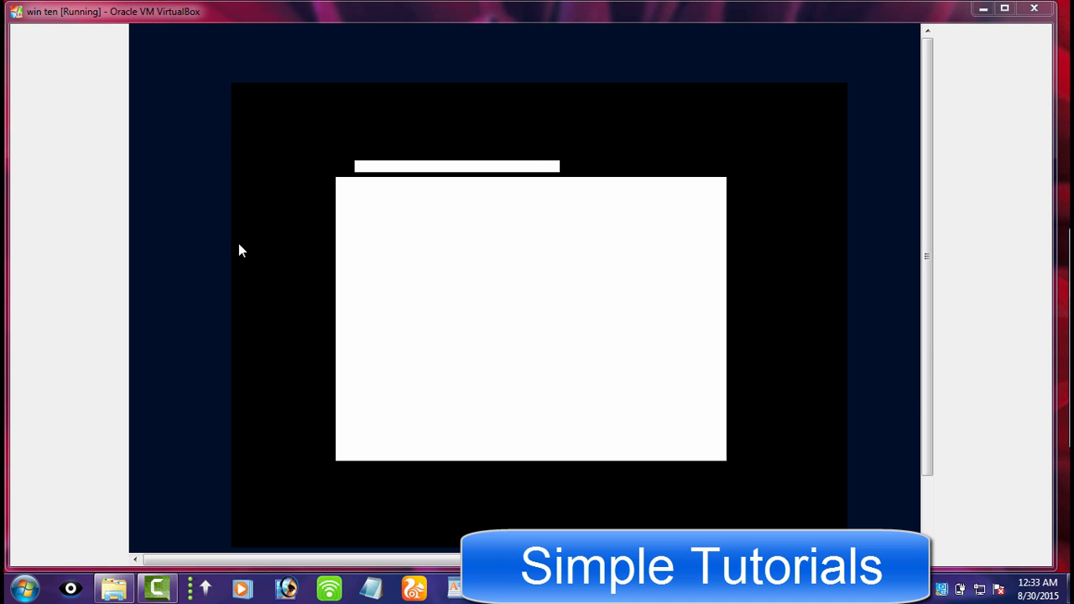
{"action": "mouse_move", "coordinate": [736, 403]}
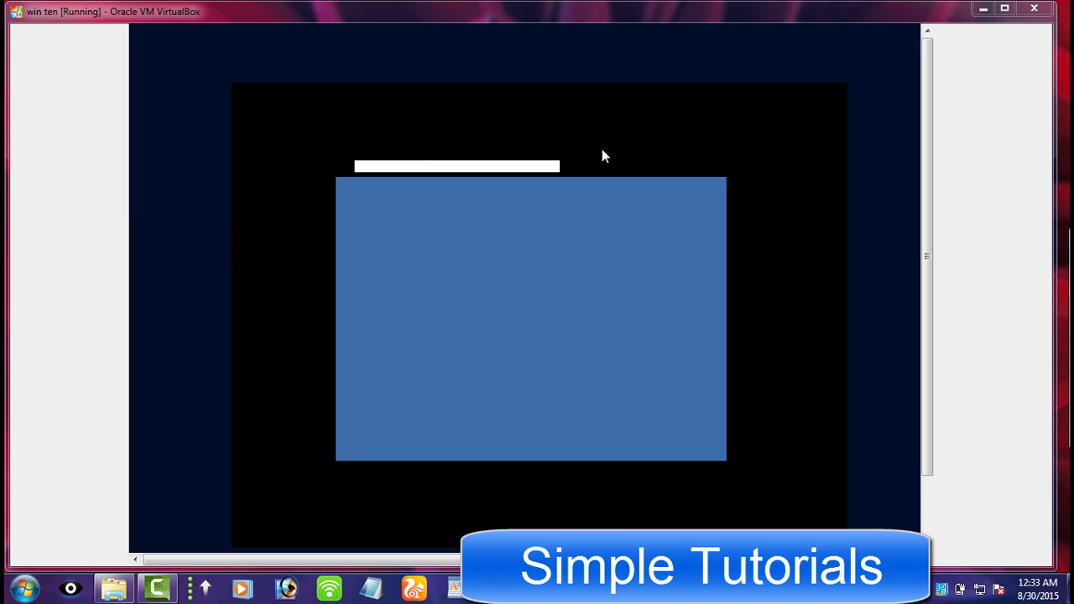
{"action": "mouse_move", "coordinate": [594, 178]}
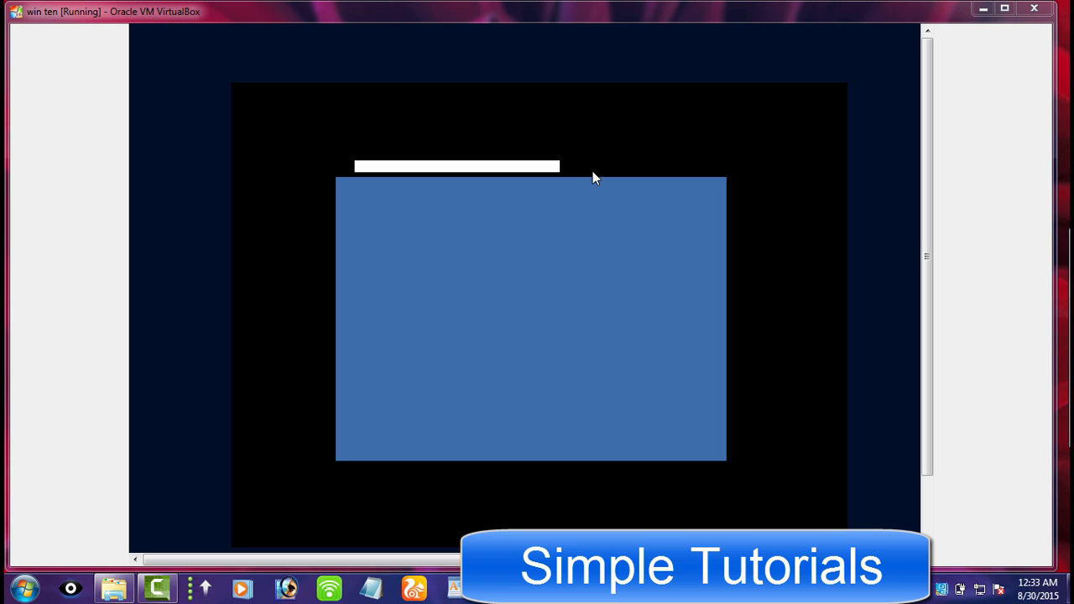
{"action": "mouse_move", "coordinate": [426, 120]}
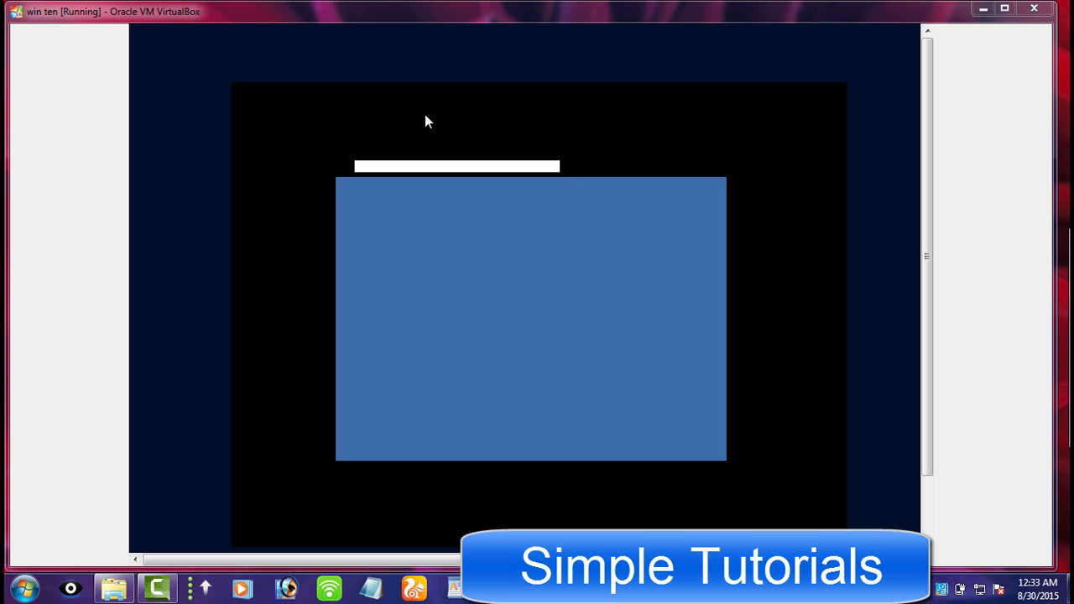
{"action": "mouse_move", "coordinate": [417, 188]}
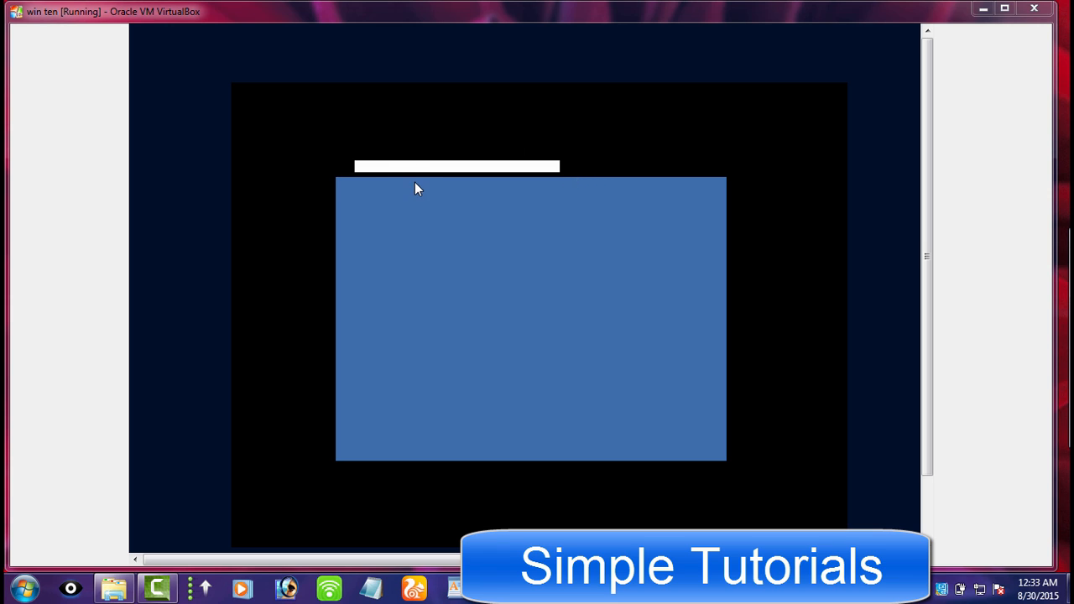
{"action": "mouse_move", "coordinate": [419, 176]}
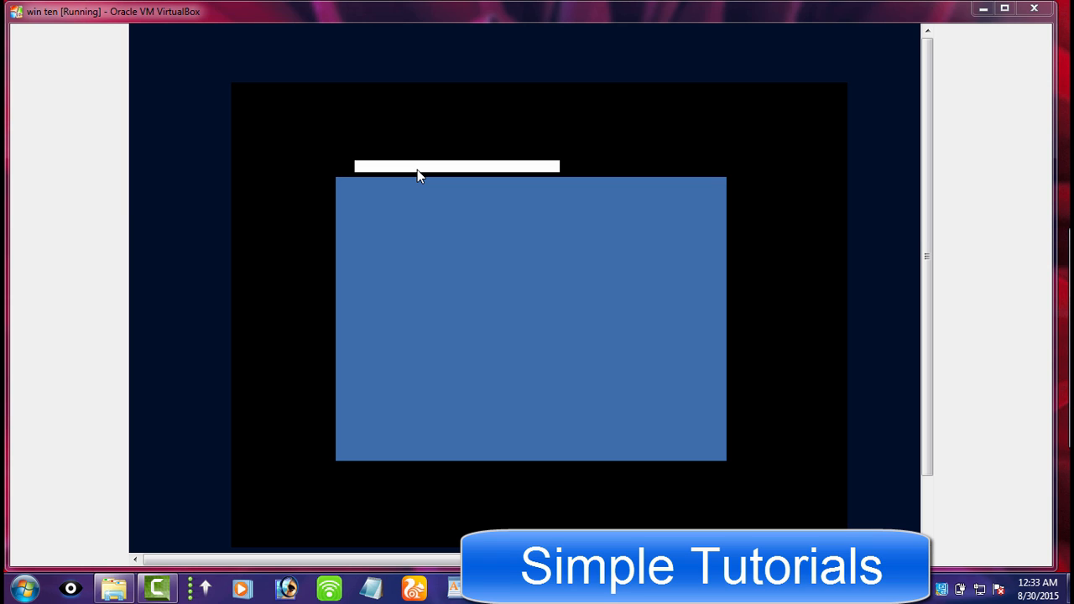
{"action": "mouse_move", "coordinate": [827, 104]}
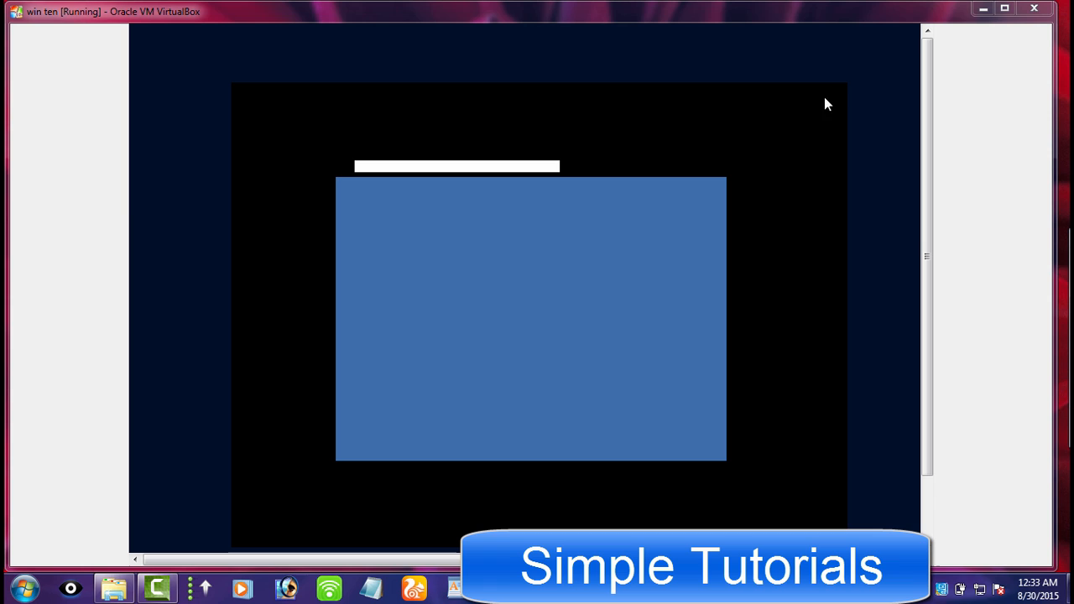
{"action": "mouse_move", "coordinate": [238, 168]}
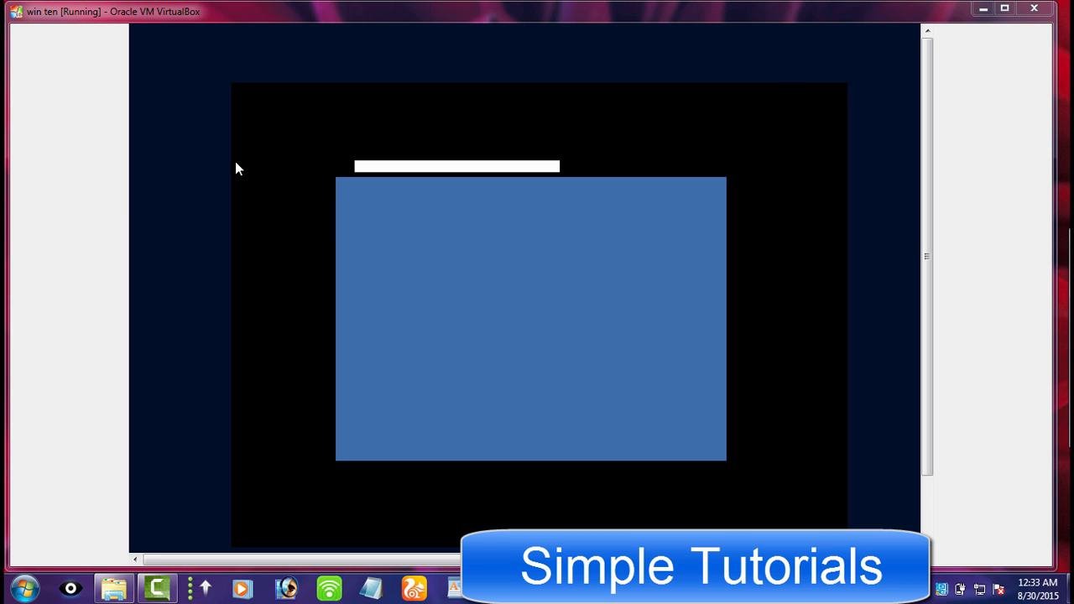
{"action": "mouse_move", "coordinate": [846, 480]}
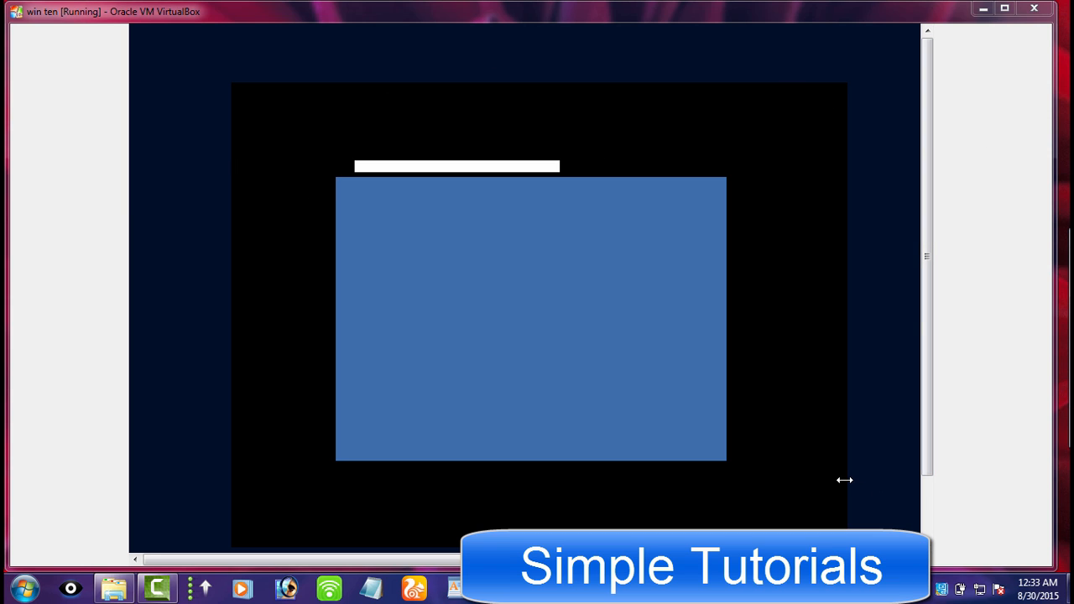
{"action": "mouse_move", "coordinate": [923, 275]}
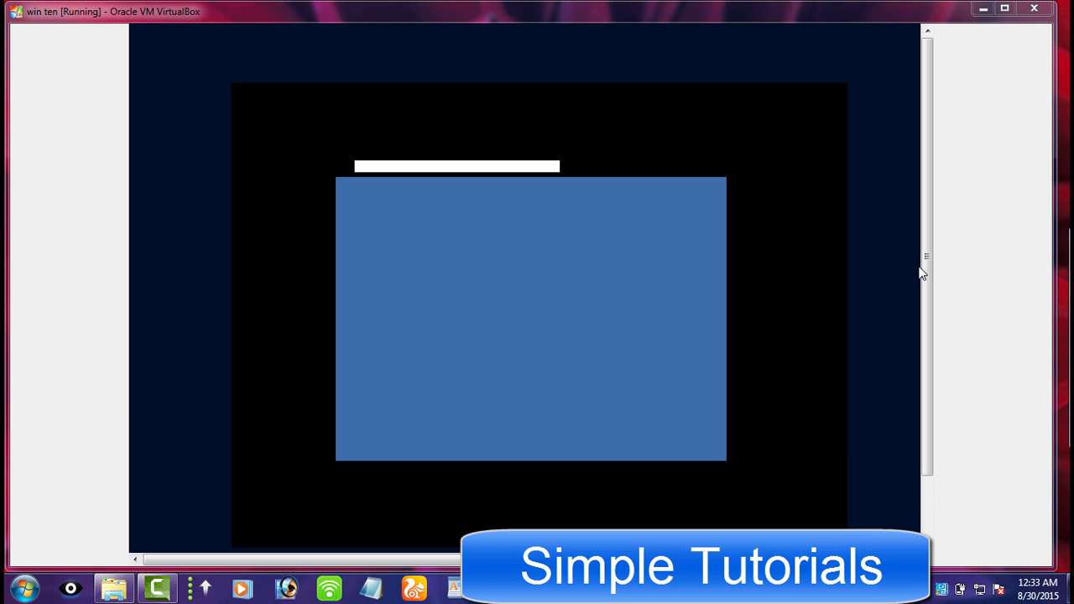
{"action": "mouse_move", "coordinate": [787, 409]}
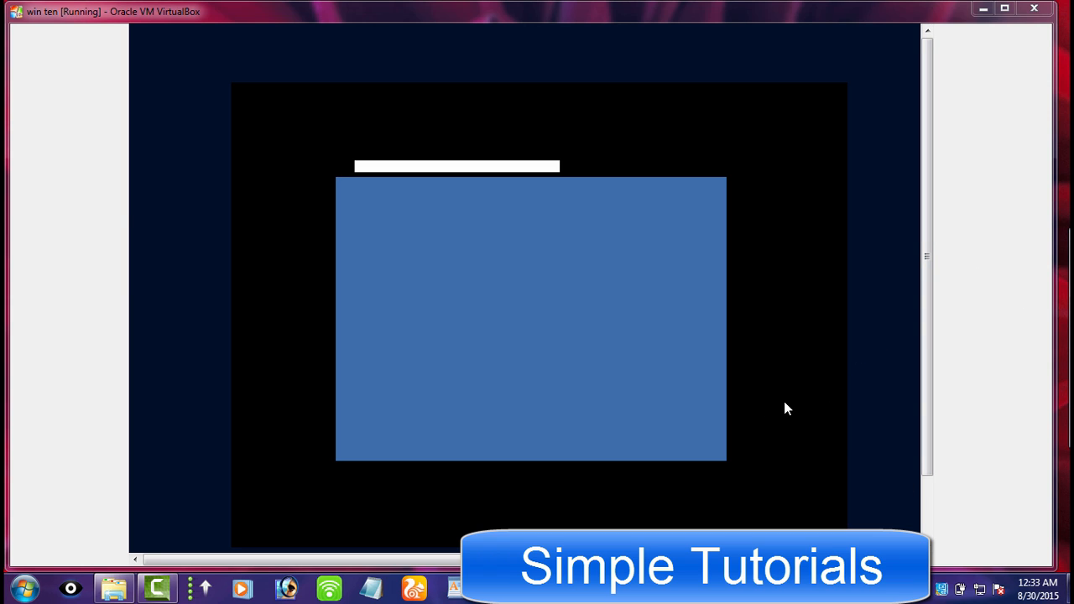
{"action": "mouse_move", "coordinate": [775, 503]}
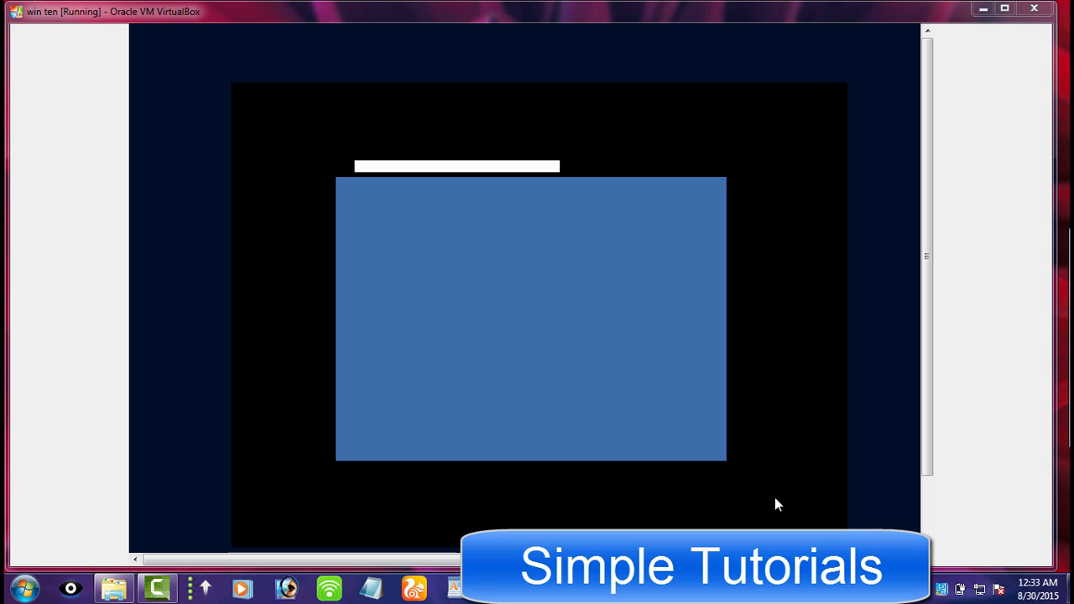
{"action": "mouse_move", "coordinate": [770, 495]}
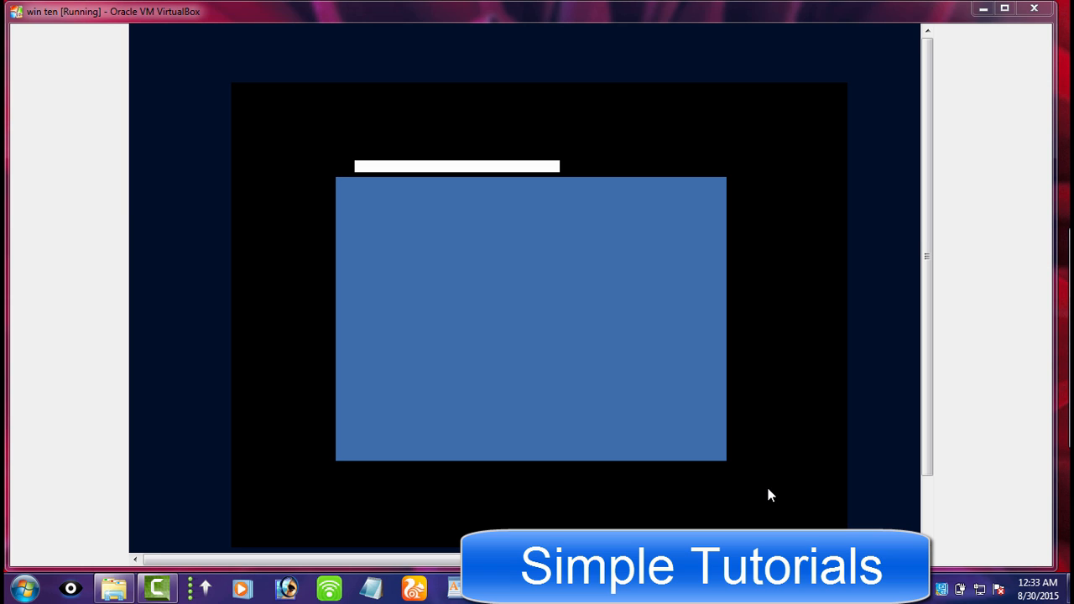
{"action": "mouse_move", "coordinate": [737, 426]}
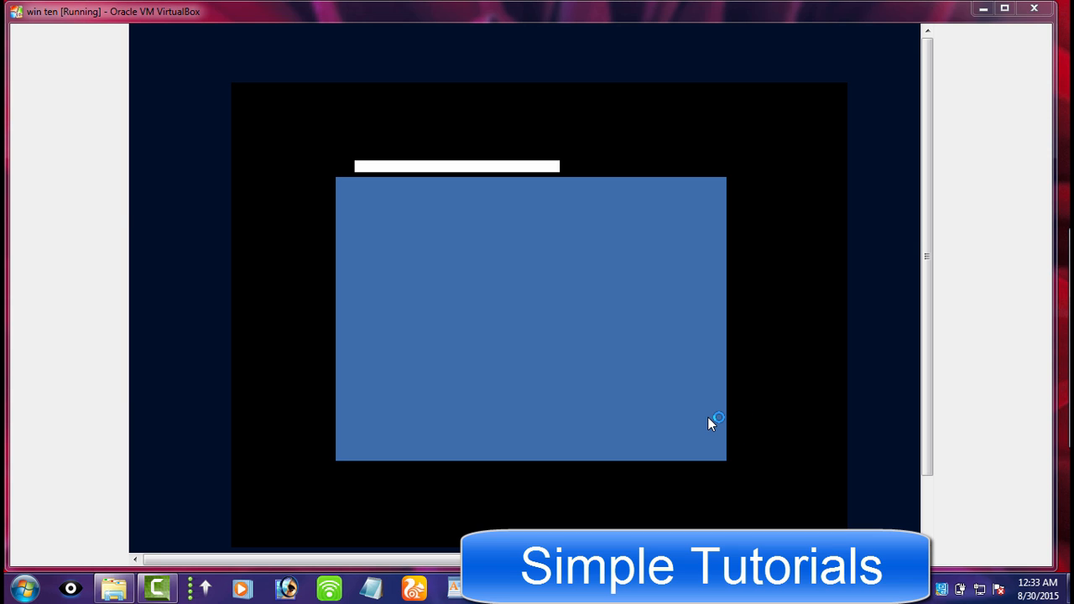
{"action": "mouse_move", "coordinate": [701, 362]}
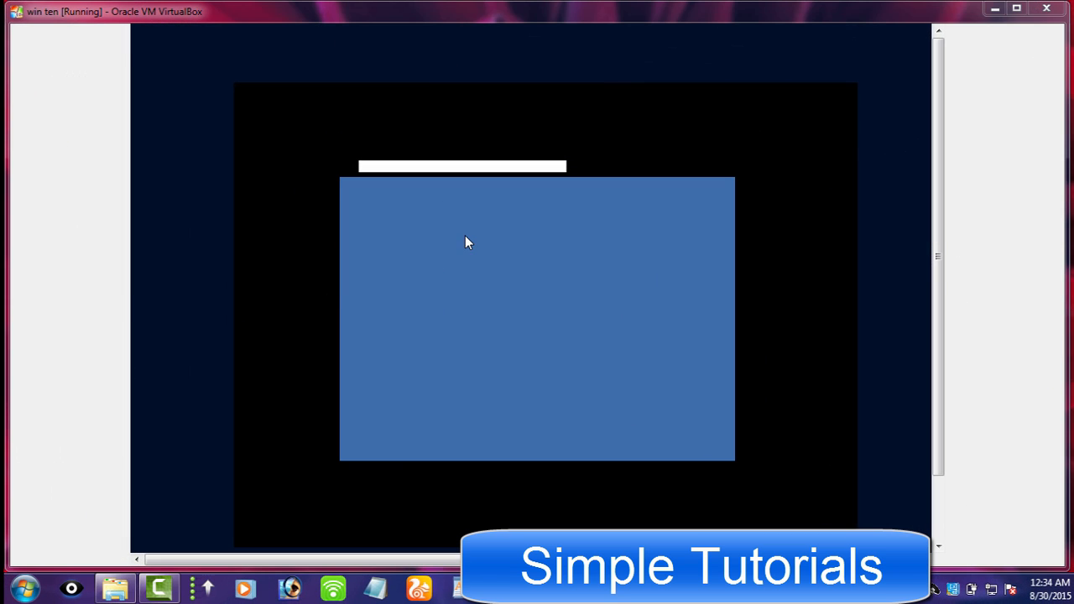
{"action": "mouse_move", "coordinate": [900, 222]}
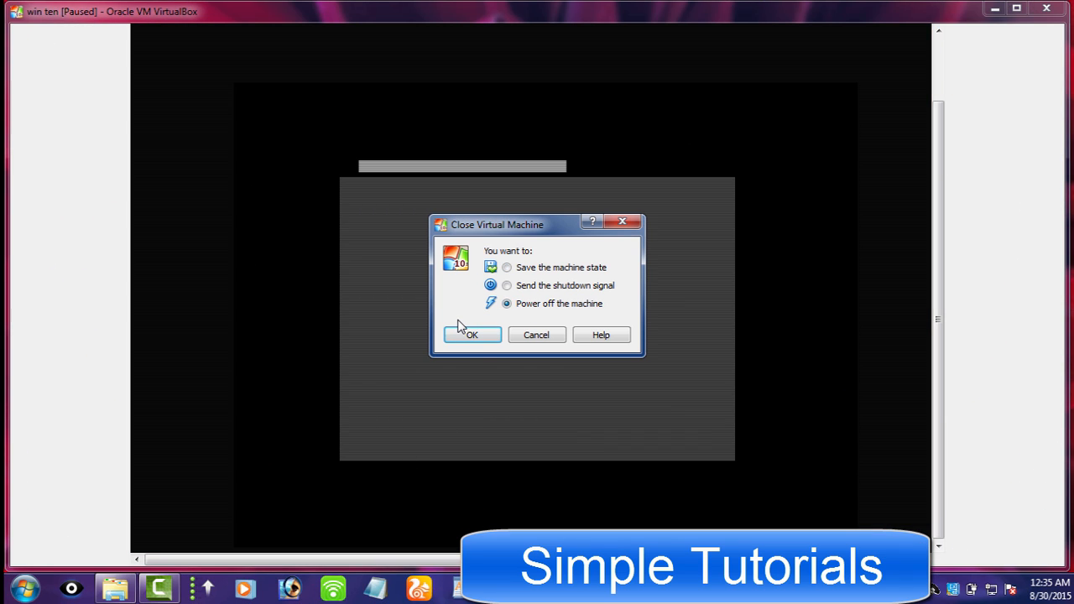
Step: Power off the stuck 'win ten' machine from the Close Virtual Machine dialog
{"action": "left_click", "coordinate": [471, 336]}
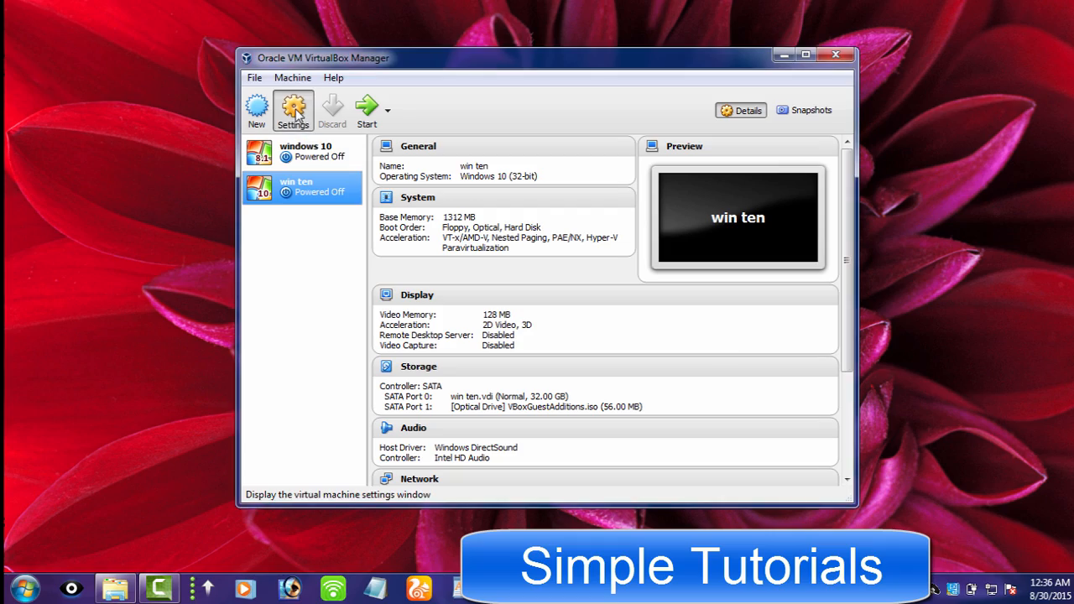
Step: Disable Enable 3D Acceleration in the win ten machine's Display > Screen settings and apply
{"action": "left_click", "coordinate": [292, 110]}
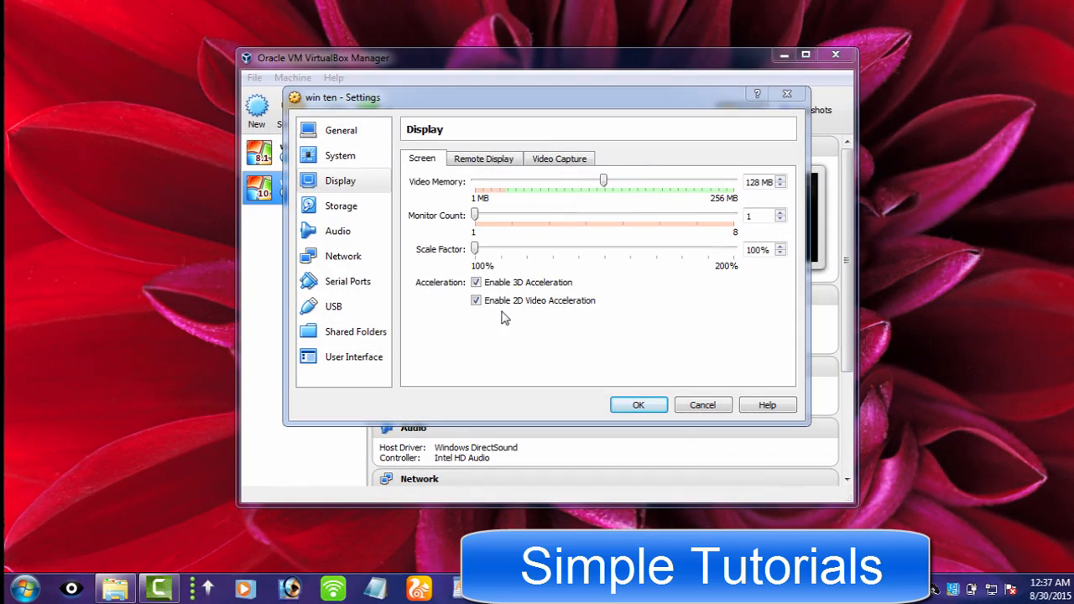
{"action": "left_click", "coordinate": [477, 282]}
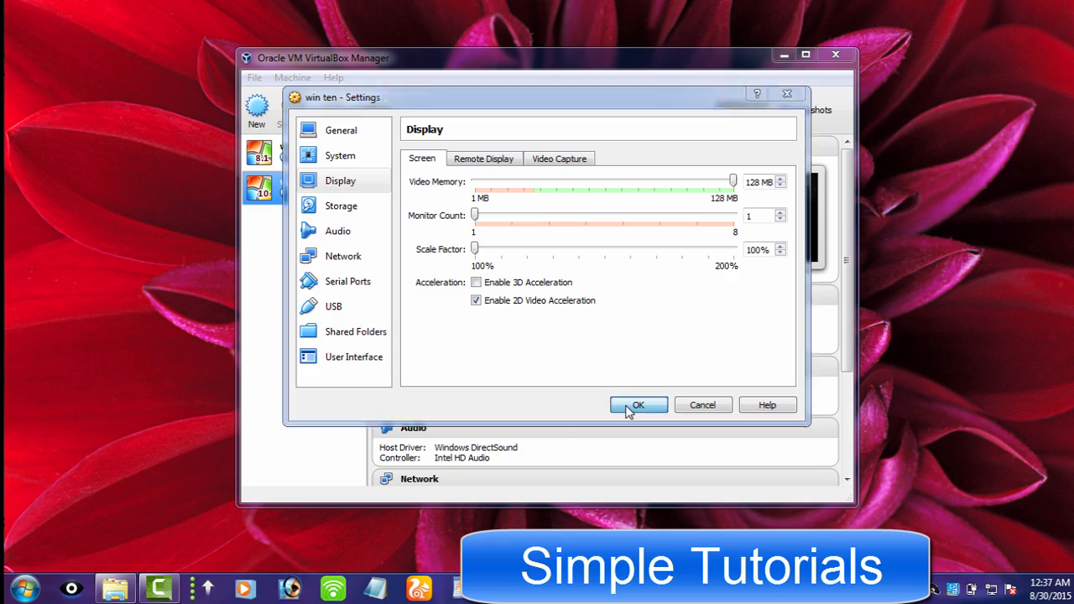
{"action": "left_click", "coordinate": [637, 404]}
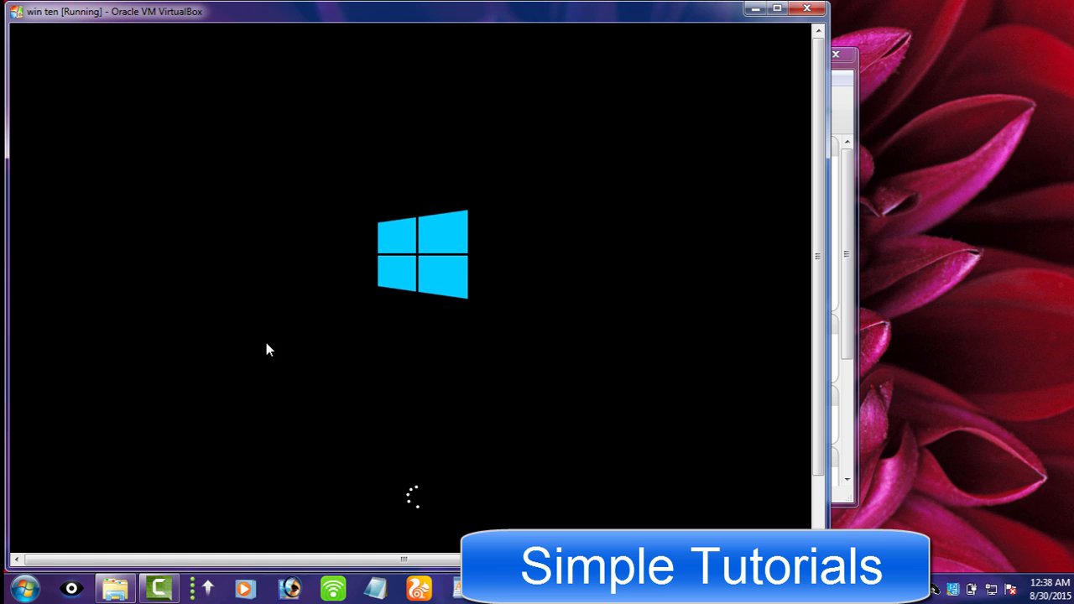
{"action": "mouse_move", "coordinate": [208, 232]}
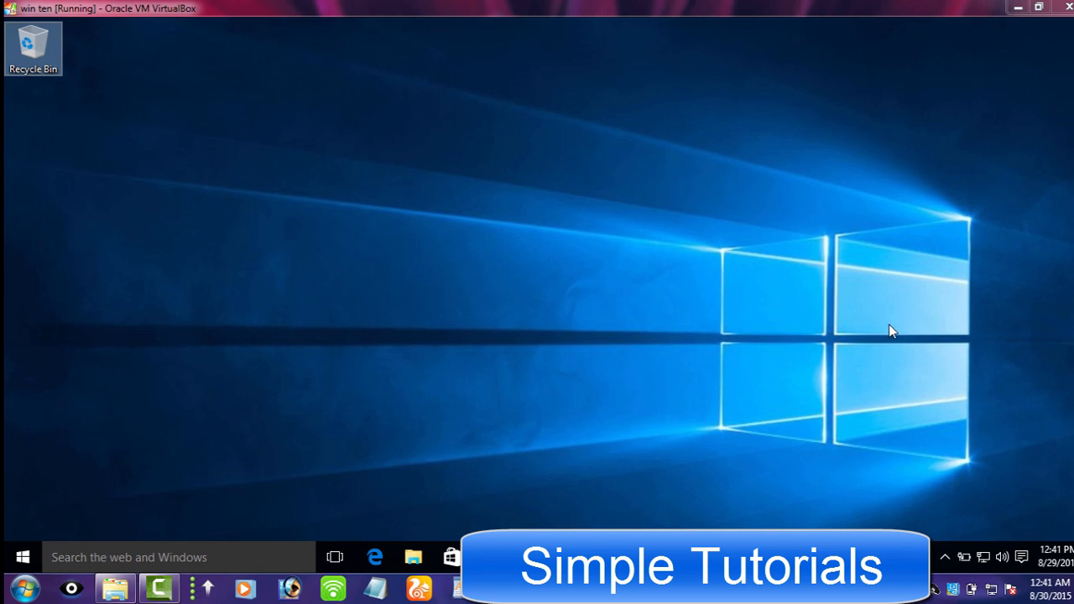
{"action": "mouse_move", "coordinate": [734, 480]}
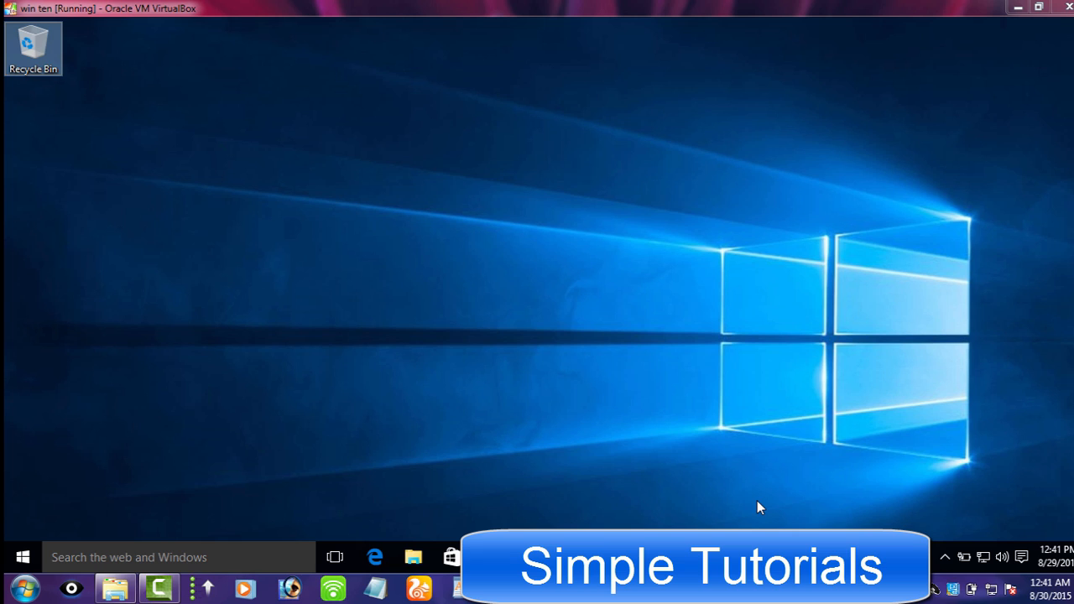
{"action": "mouse_move", "coordinate": [634, 433]}
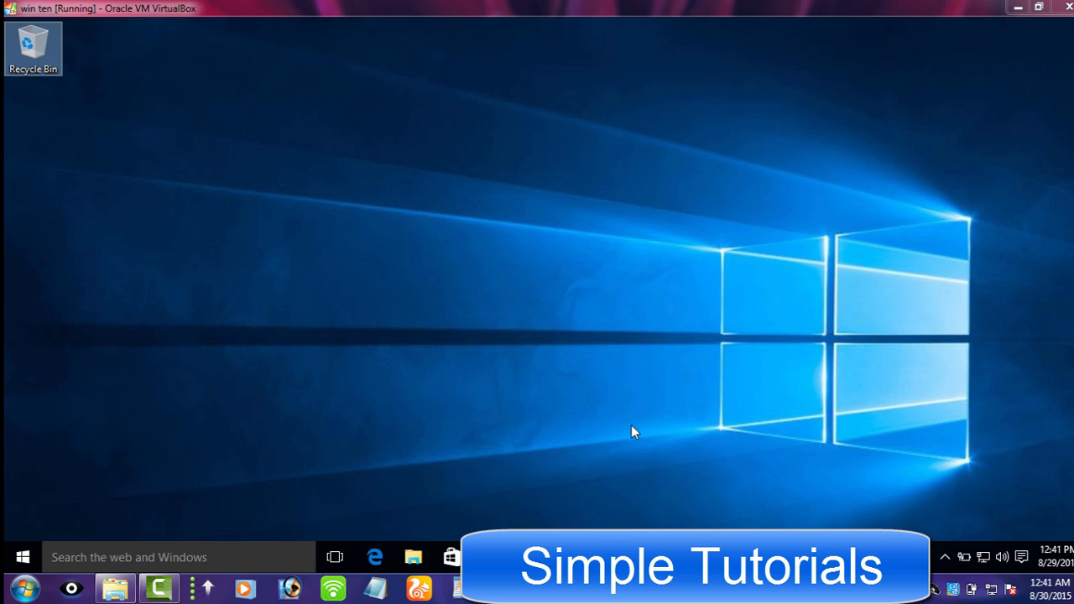